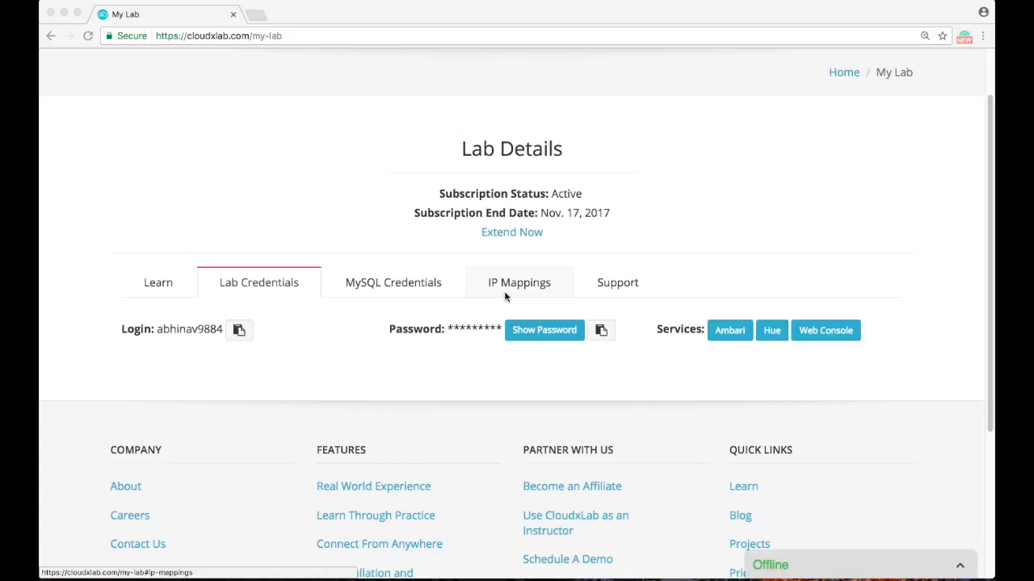
{"action": "mouse_move", "coordinate": [242, 346]}
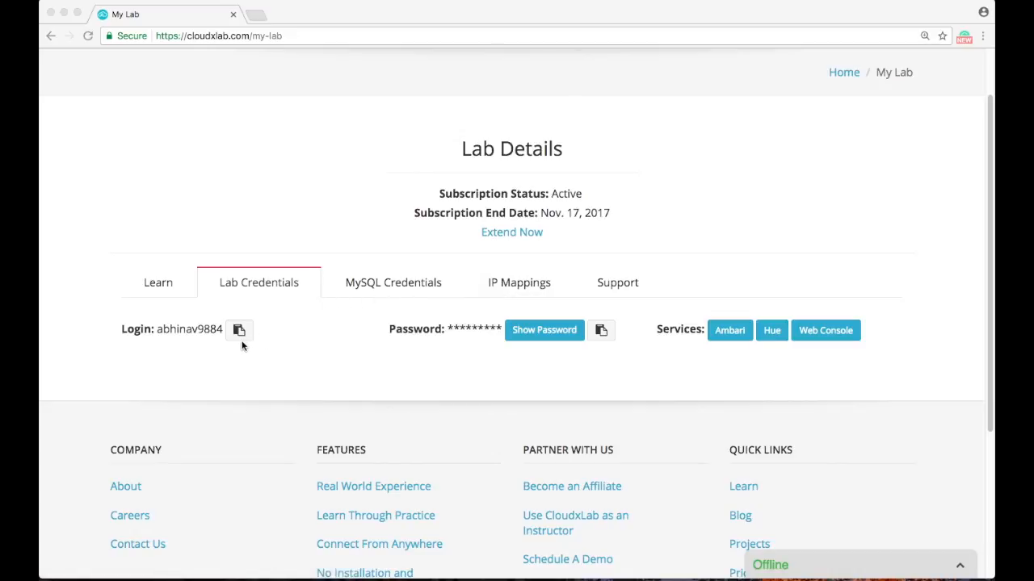
{"action": "left_click", "coordinate": [239, 330]}
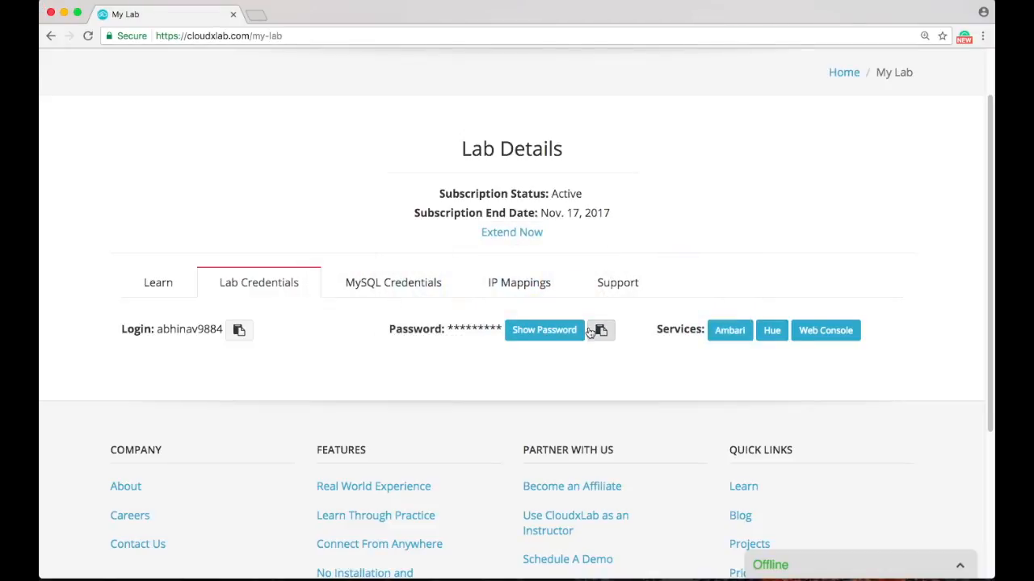
{"action": "right_click", "coordinate": [730, 329]}
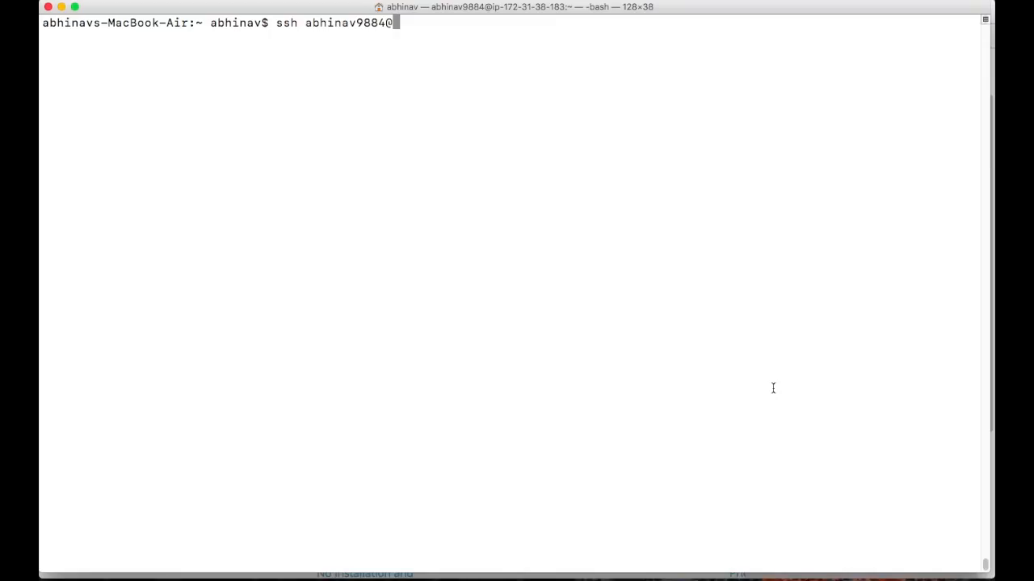
{"action": "type", "text": "@http://f.cloudxlab.com"}
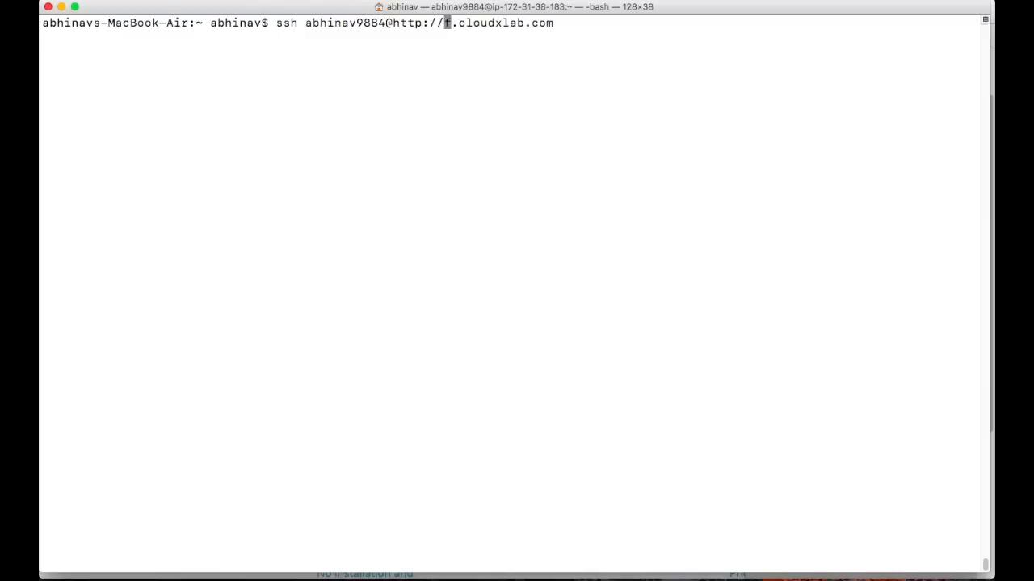
{"action": "key", "text": "Return"}
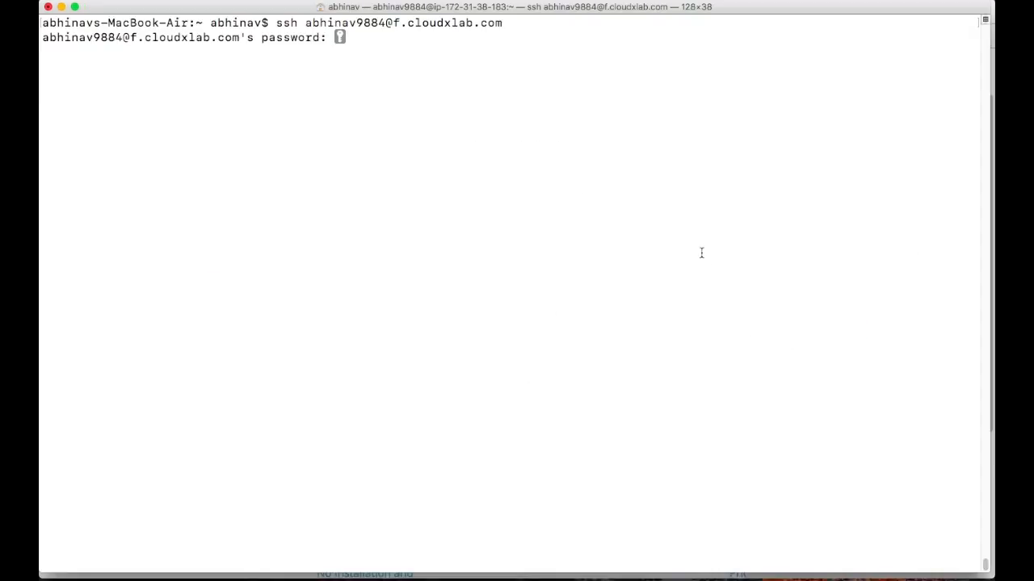
{"action": "key", "text": "enter"}
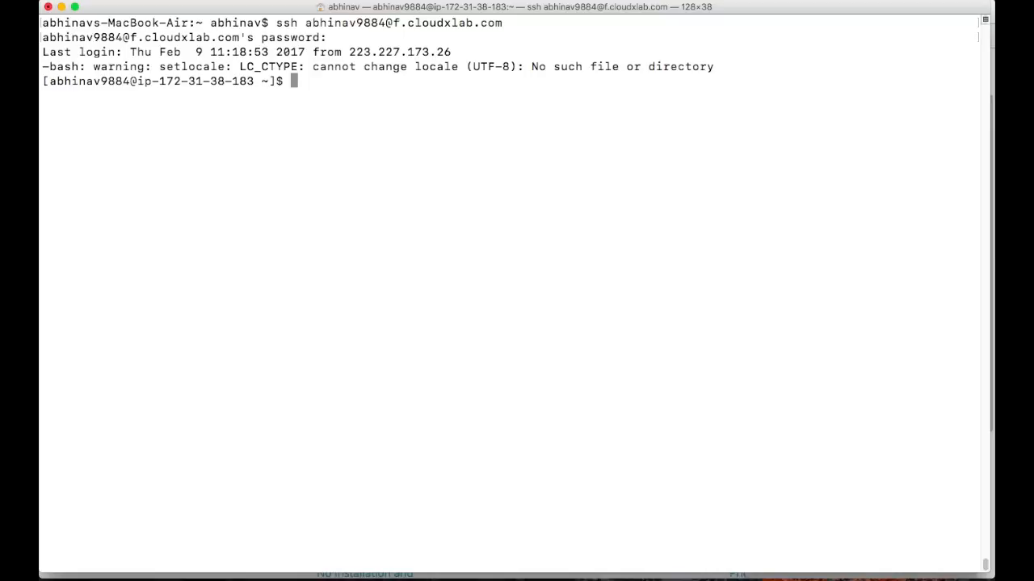
{"action": "type", "text": "hive"}
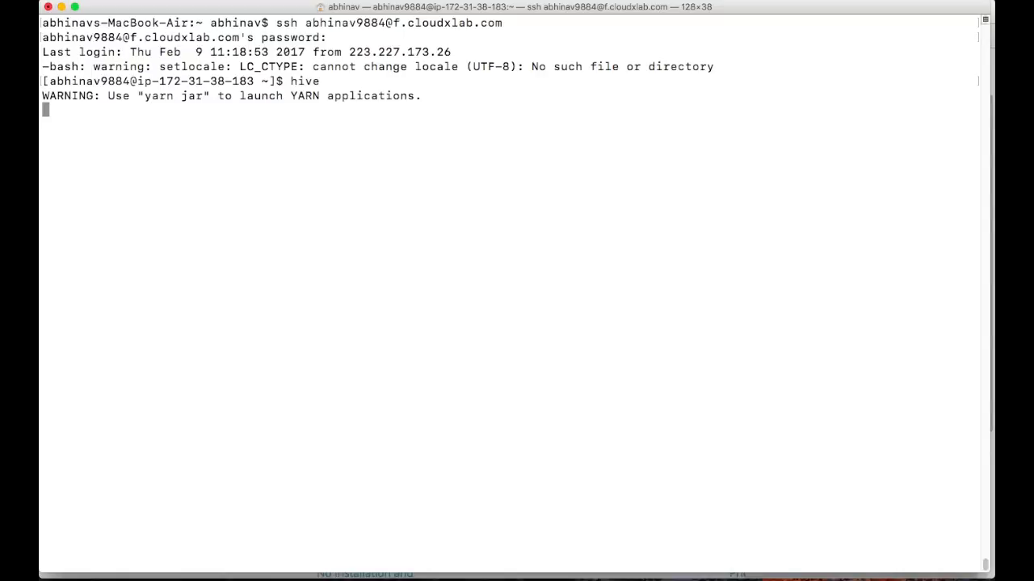
Start the Hive shell and run show databases; then show tables; for the default database
{"action": "key", "text": "Return"}
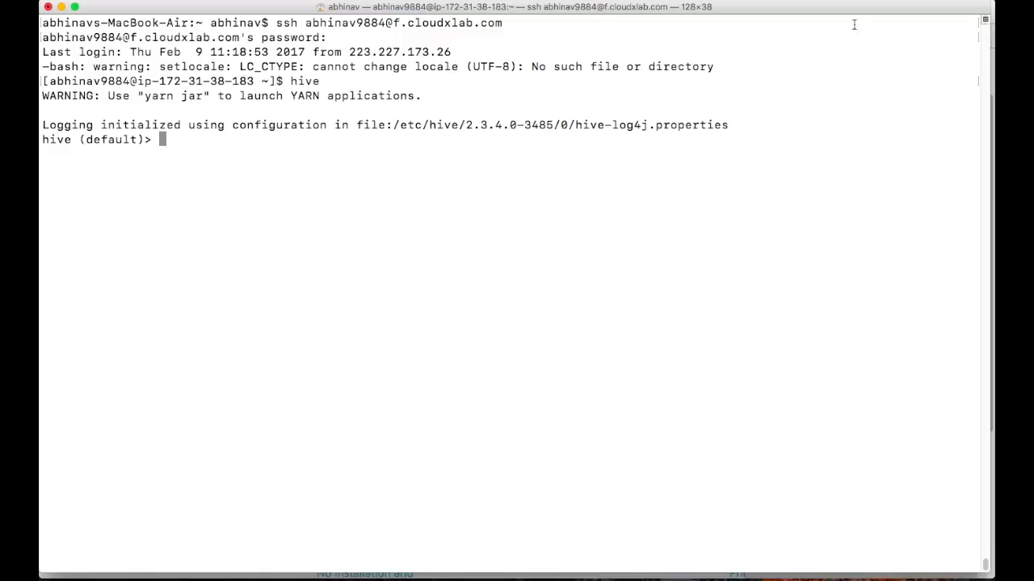
{"action": "double_click", "coordinate": [110, 139]}
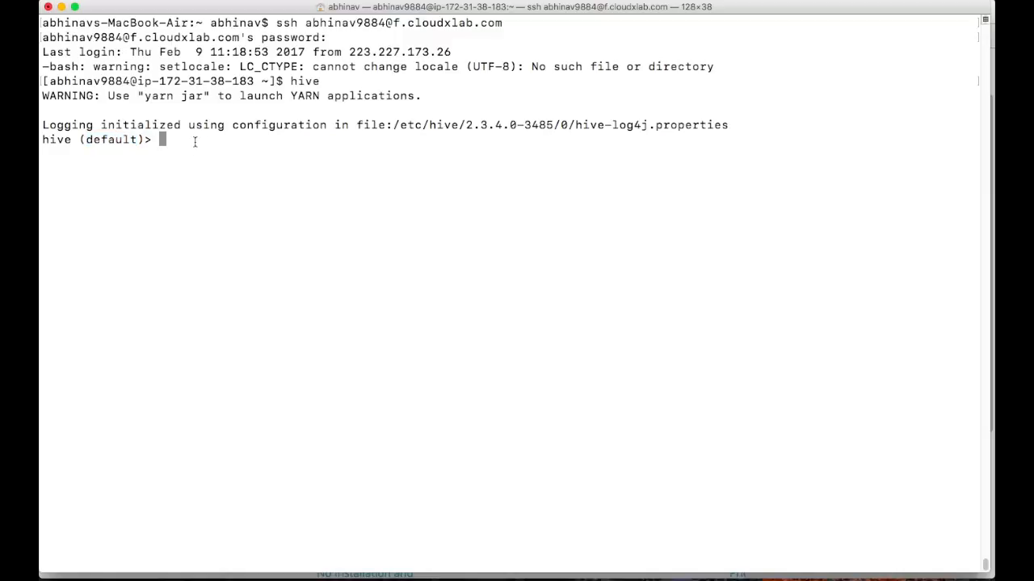
{"action": "type", "text": "show databa"}
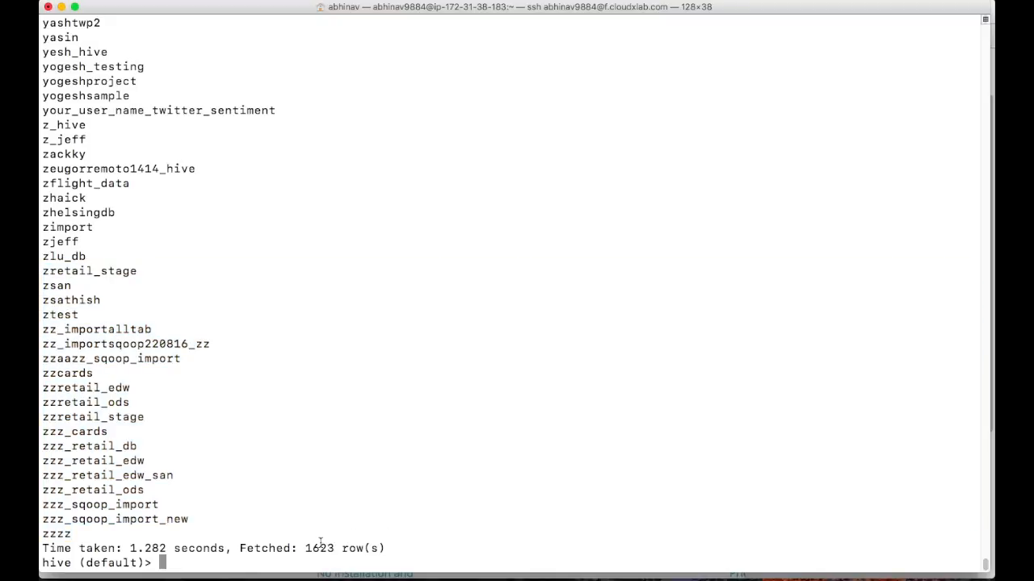
{"action": "double_click", "coordinate": [319, 549]}
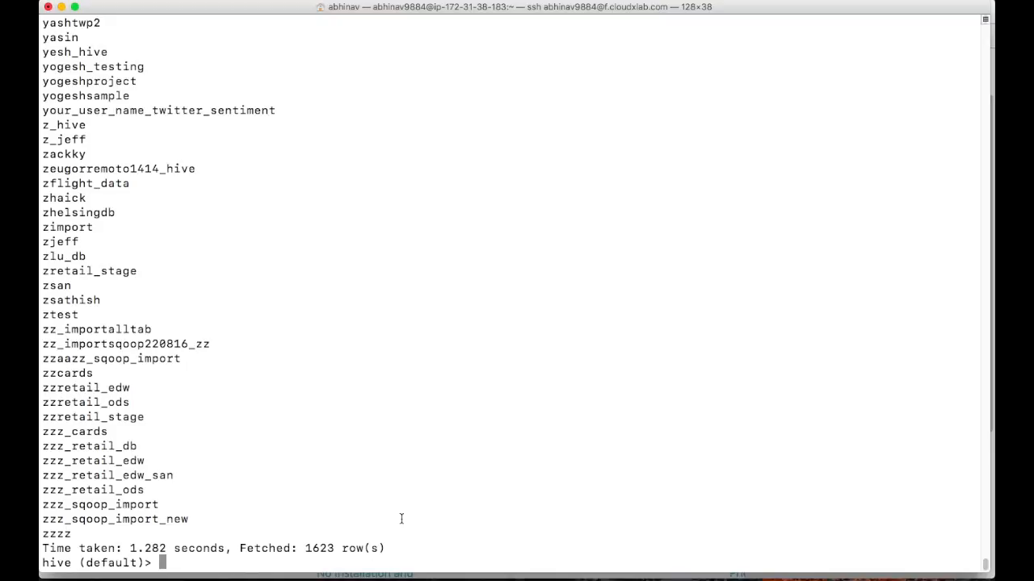
{"action": "type", "text": "show ta"}
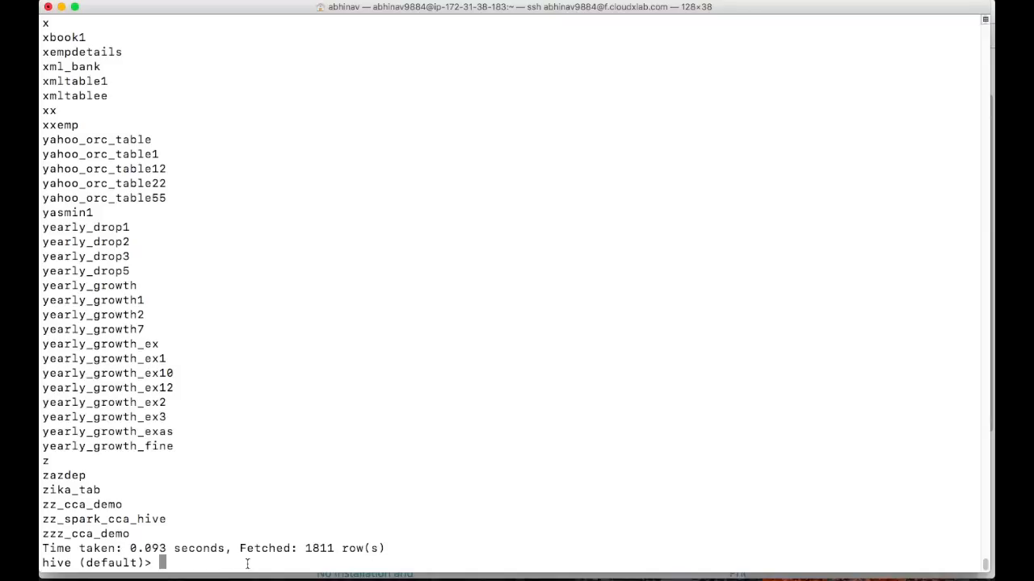
Create the abhinav9884 database with create database abhinav9884;
{"action": "type", "text": "create"}
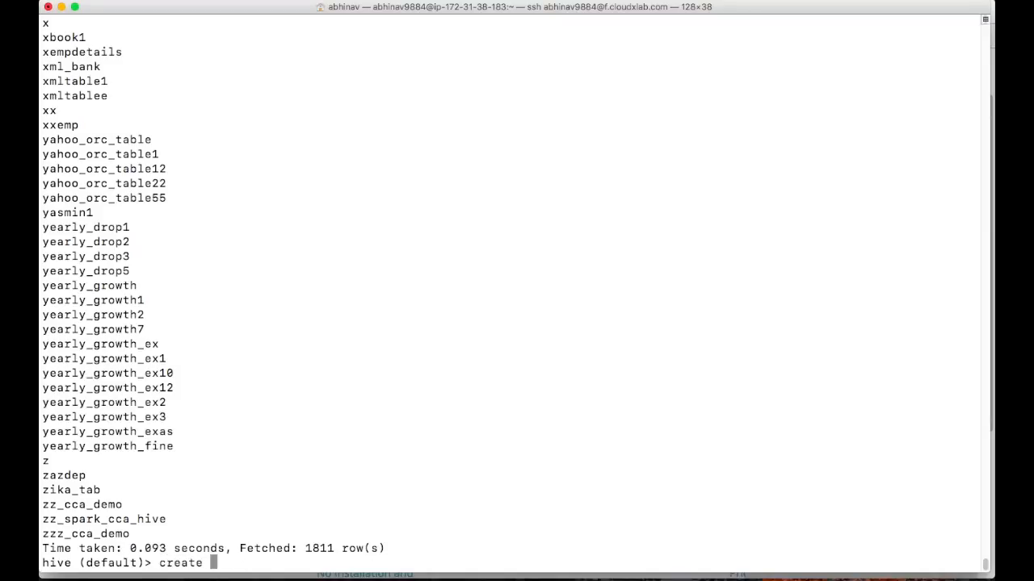
{"action": "type", "text": "database a"}
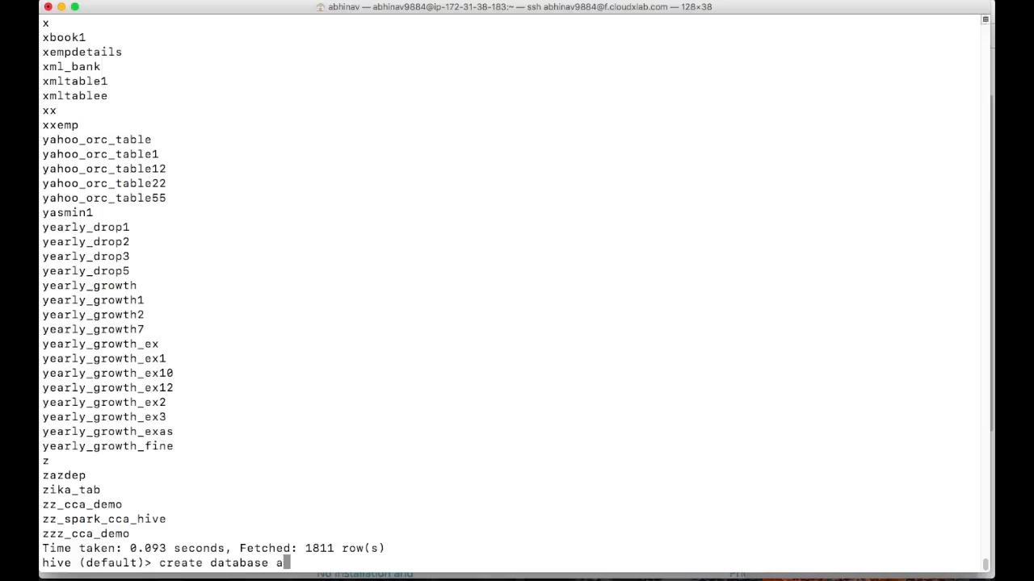
{"action": "type", "text": "bhinav9884"}
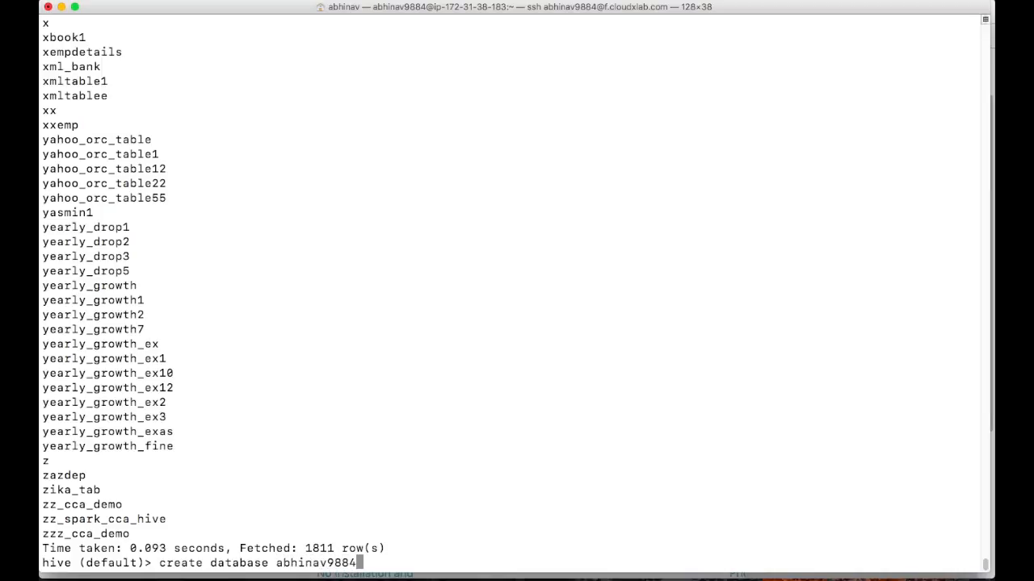
{"action": "type", "text": ";"}
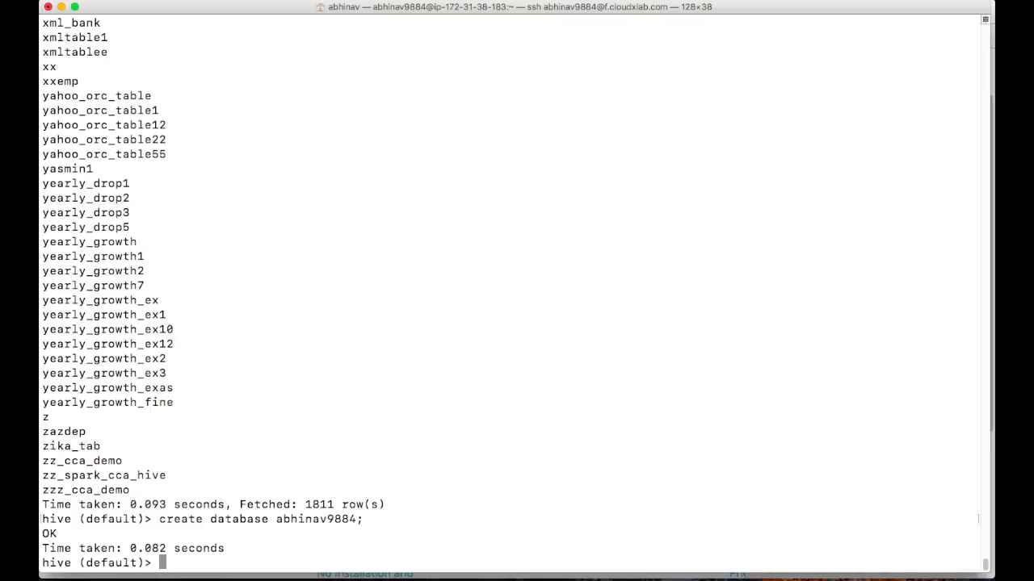
Describe database abhinav9884 to show its HDFS warehouse location and owner
{"action": "type", "text": "d"}
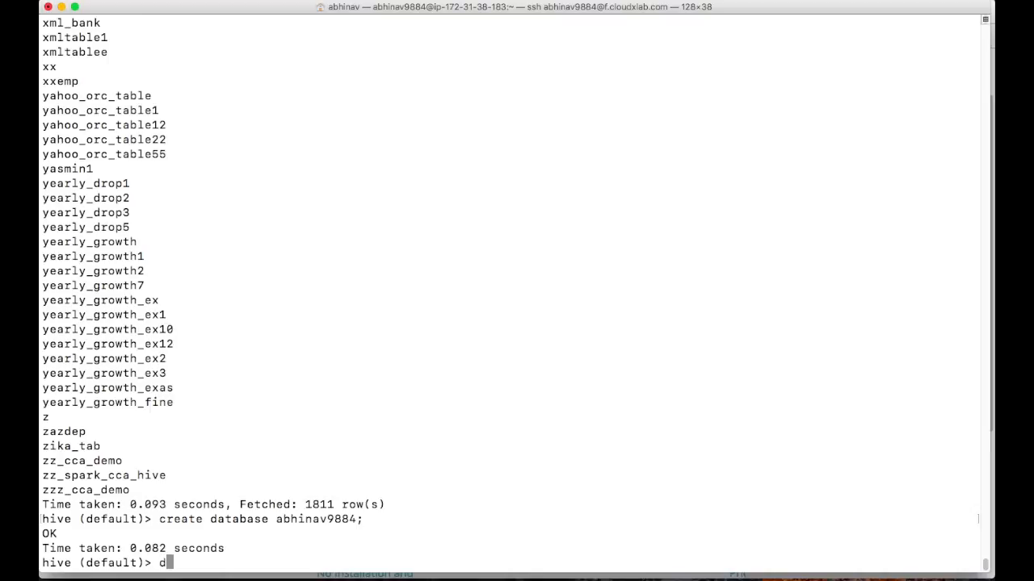
{"action": "type", "text": "escribe"}
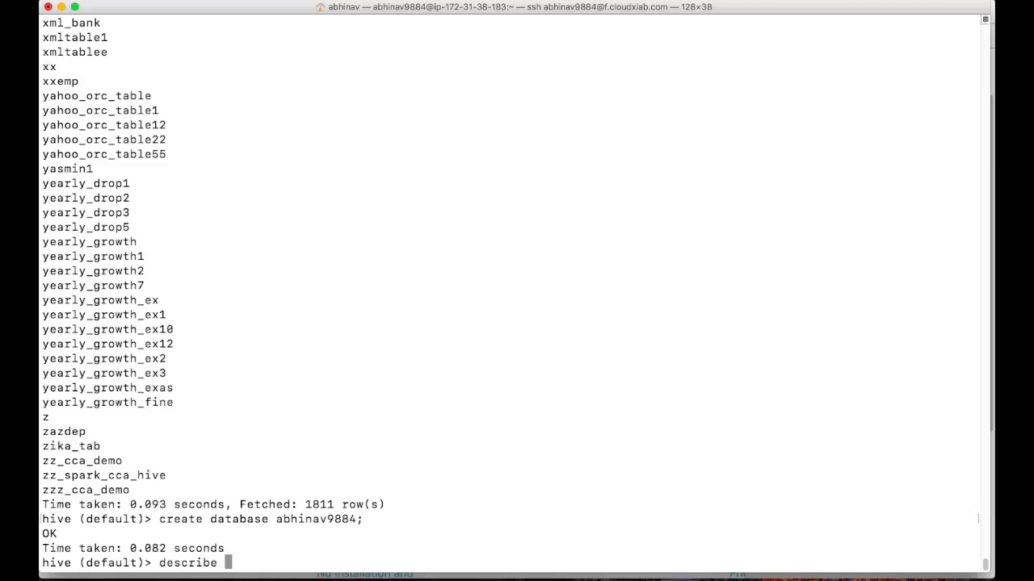
{"action": "type", "text": "database"}
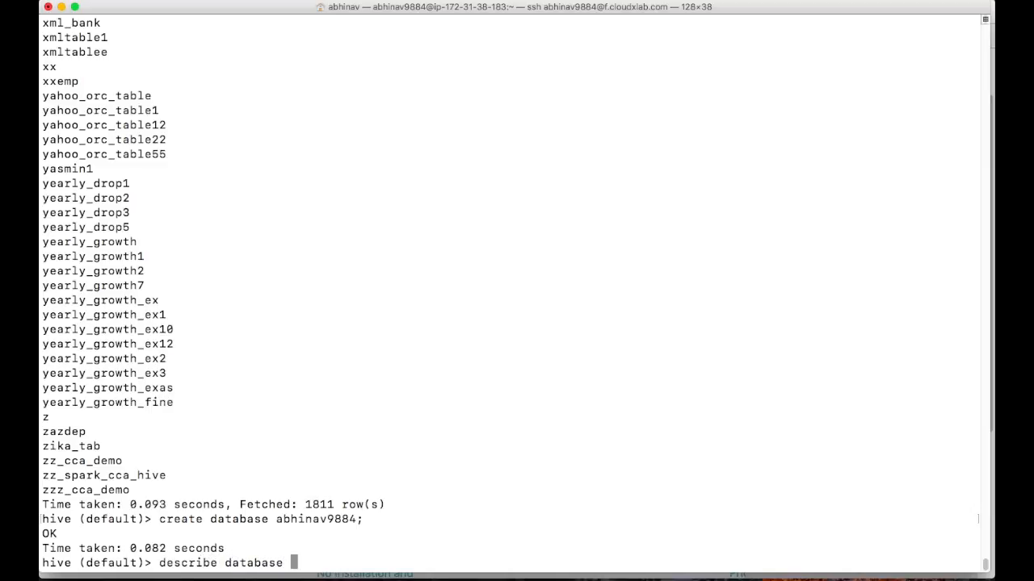
{"action": "type", "text": "abhinav9884;"}
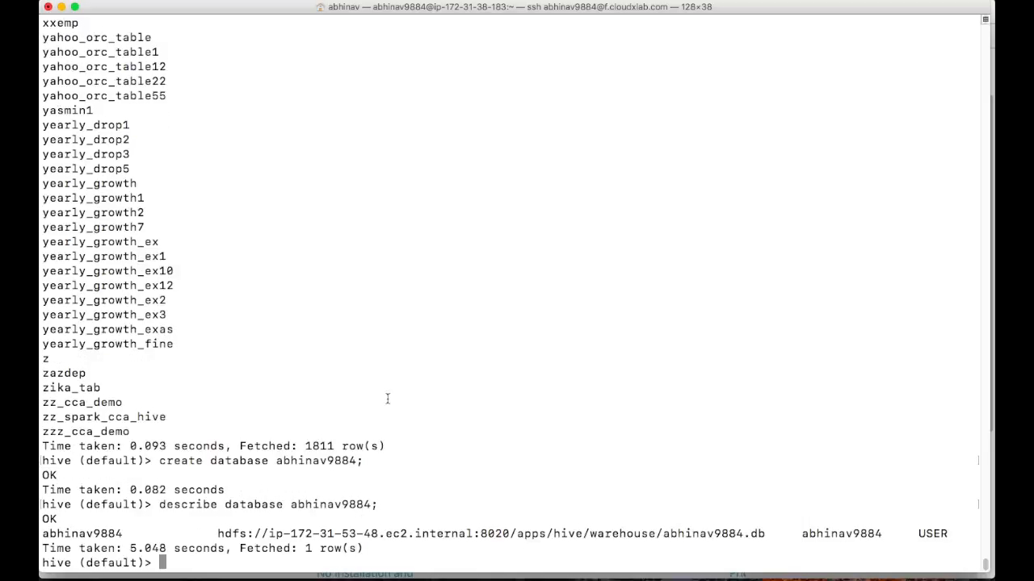
{"action": "mouse_move", "coordinate": [431, 533]}
{"action": "type", "text": "use"}
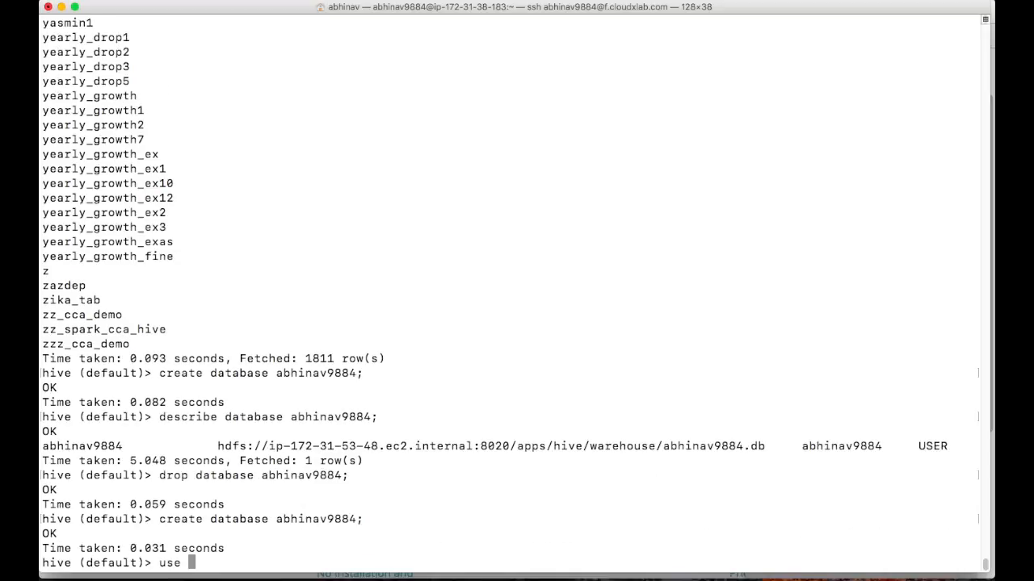
With abhinav9884 in use, run create table x(a int); to add the table
{"action": "type", "text": "abhinav9884;"}
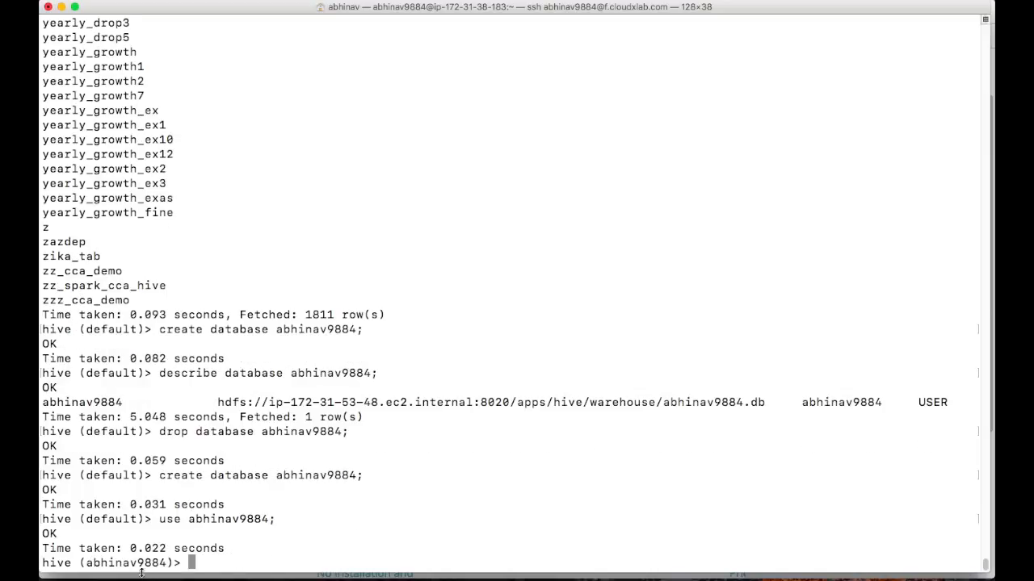
{"action": "double_click", "coordinate": [126, 562]}
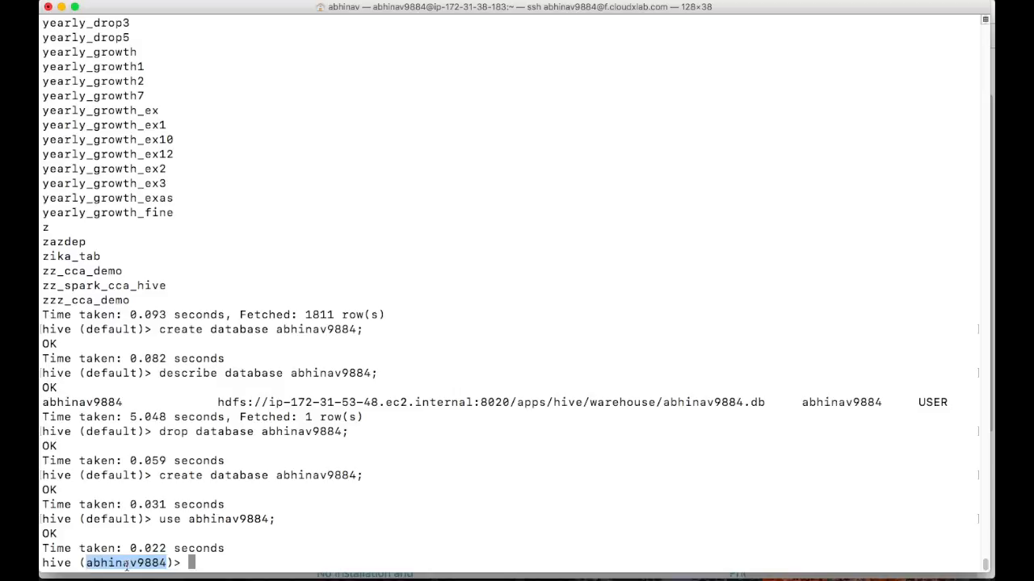
{"action": "type", "text": "create table x(a int);"}
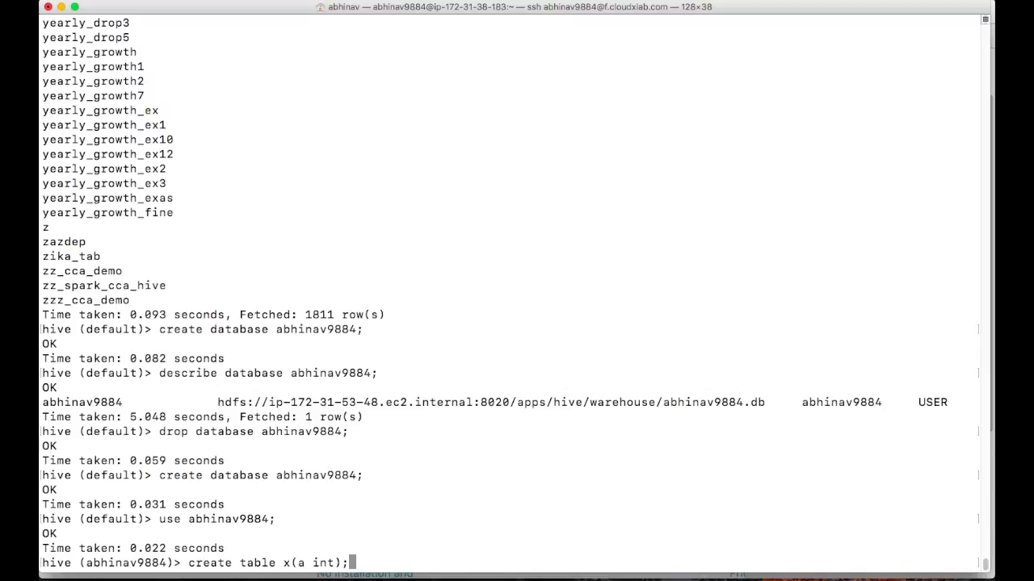
{"action": "key", "text": "Return"}
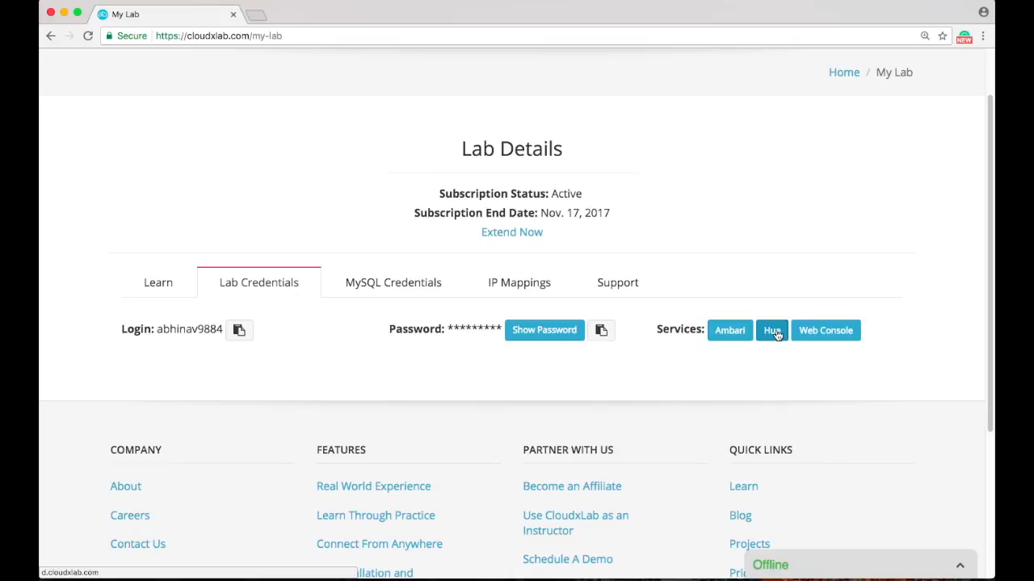
Launch Hue from the lab page and go to Query Editors > Hive
{"action": "left_click", "coordinate": [772, 330]}
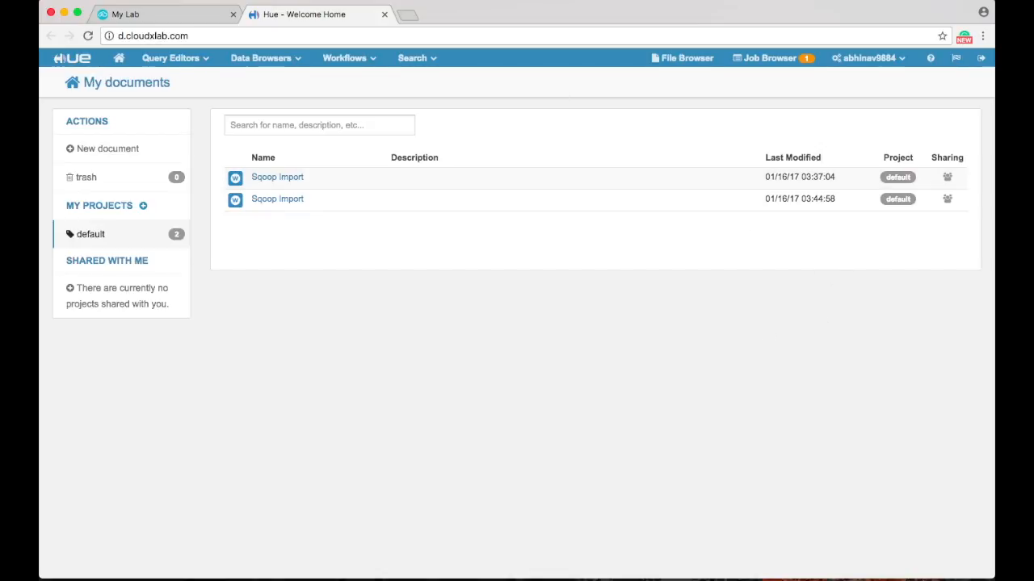
{"action": "left_click", "coordinate": [171, 58]}
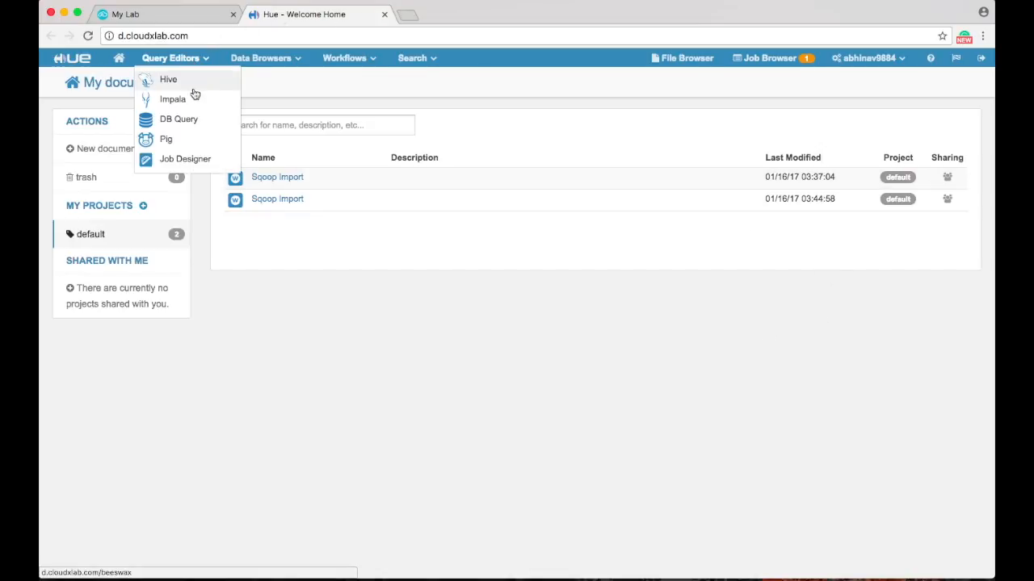
{"action": "left_click", "coordinate": [168, 79]}
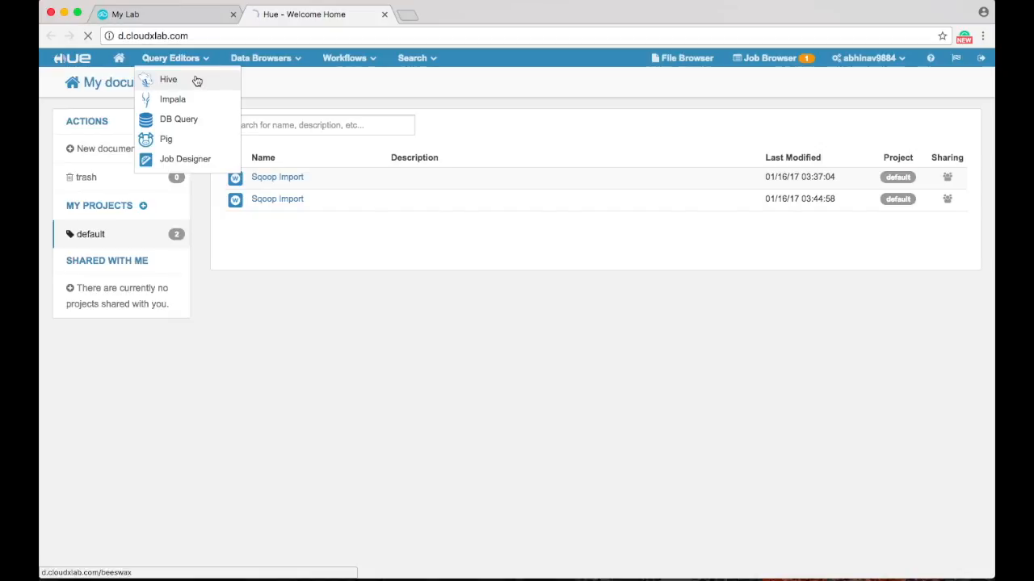
{"action": "left_click", "coordinate": [168, 79]}
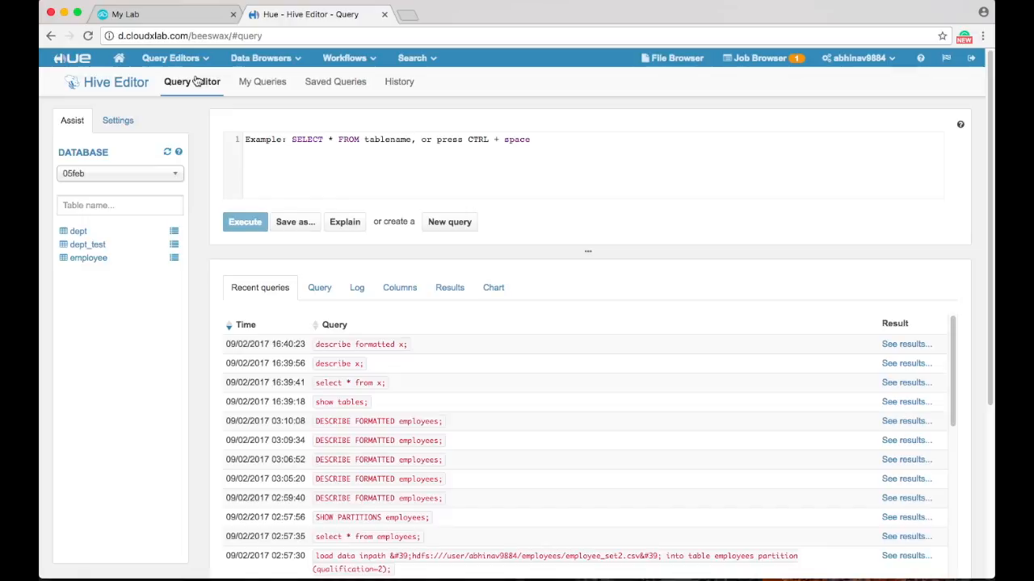
{"action": "mouse_move", "coordinate": [168, 154]}
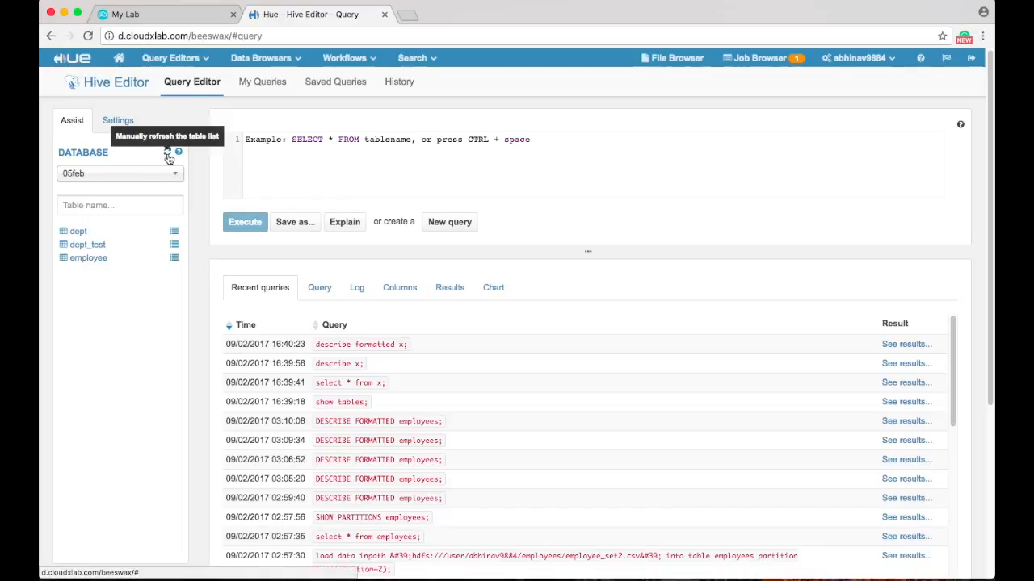
Refresh the database list and select abhinav9884 so table x is listed
{"action": "left_click", "coordinate": [120, 173]}
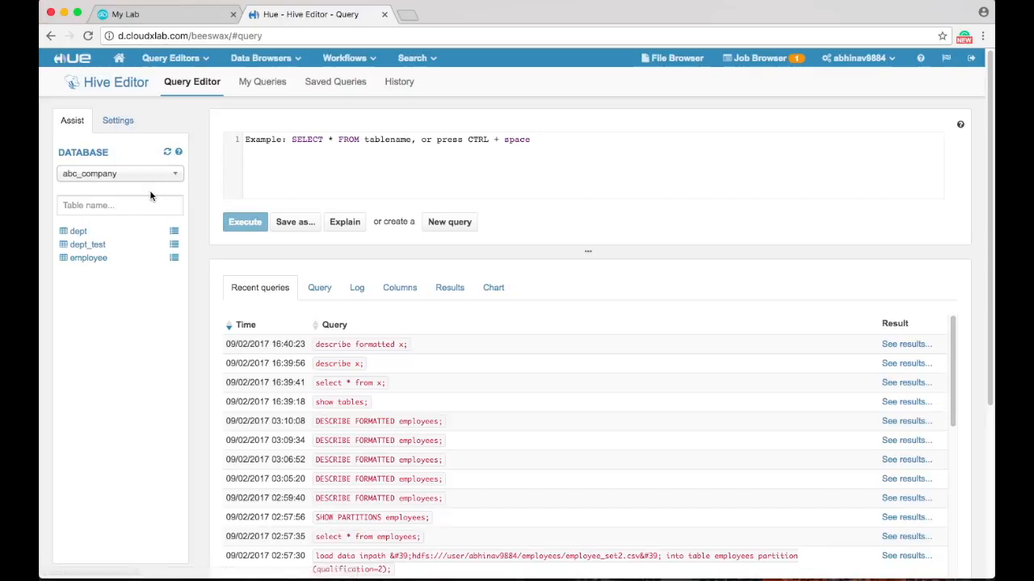
{"action": "left_click", "coordinate": [119, 175]}
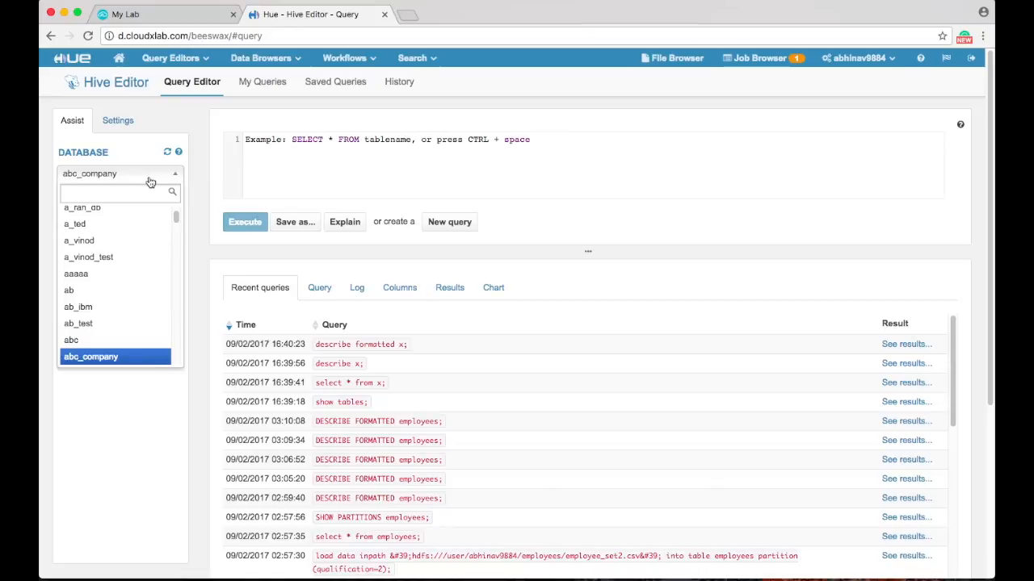
{"action": "type", "text": "abhinav988"}
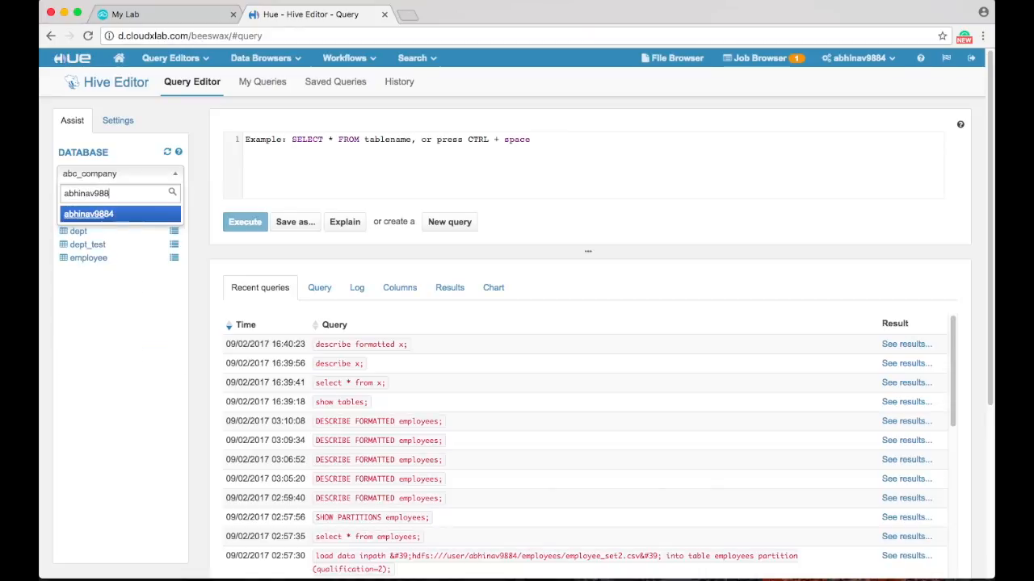
{"action": "left_click", "coordinate": [89, 214]}
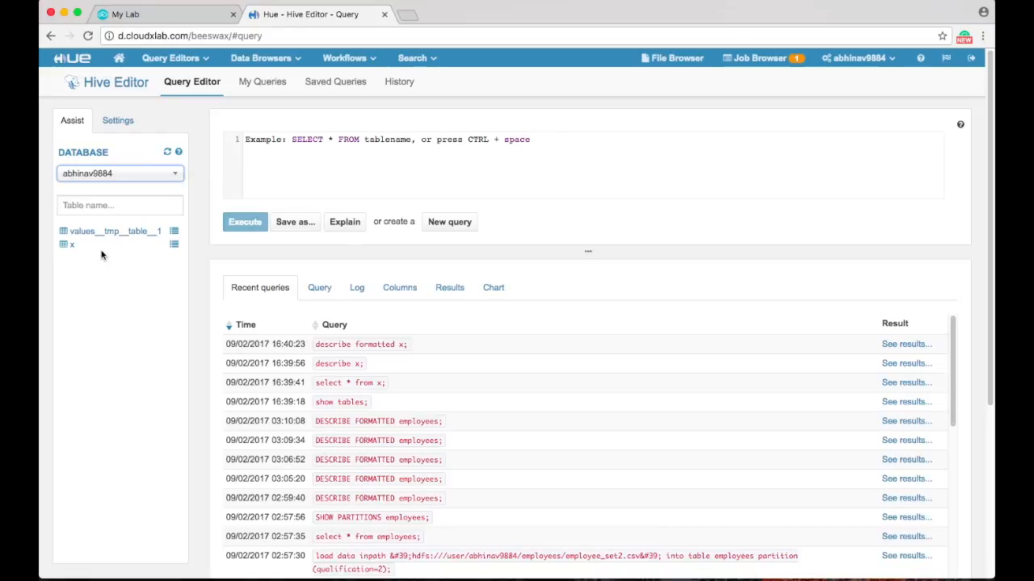
{"action": "mouse_move", "coordinate": [88, 259]}
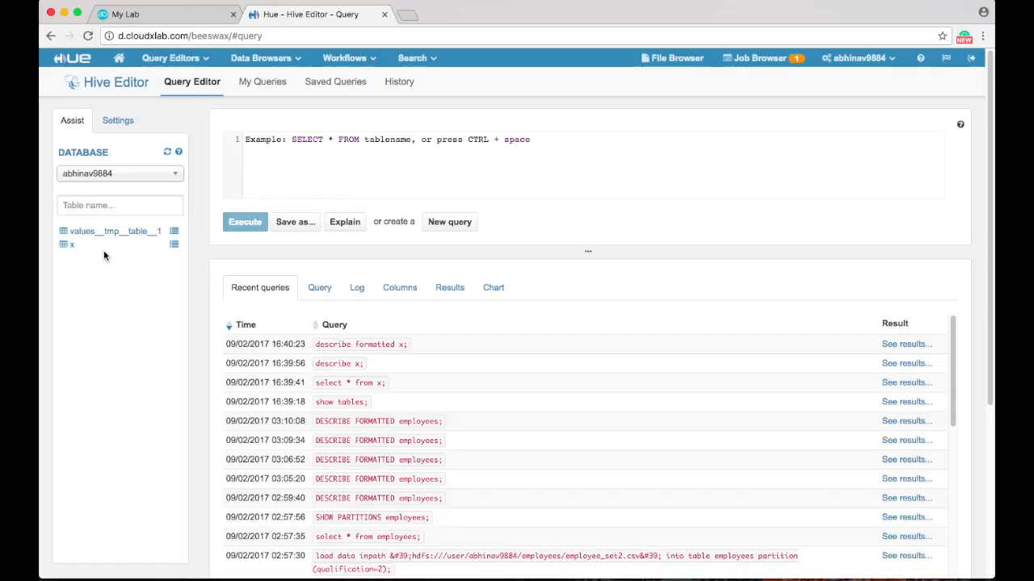
Execute select * from x; and see the empty table return no results
{"action": "type", "text": "select * from x;"}
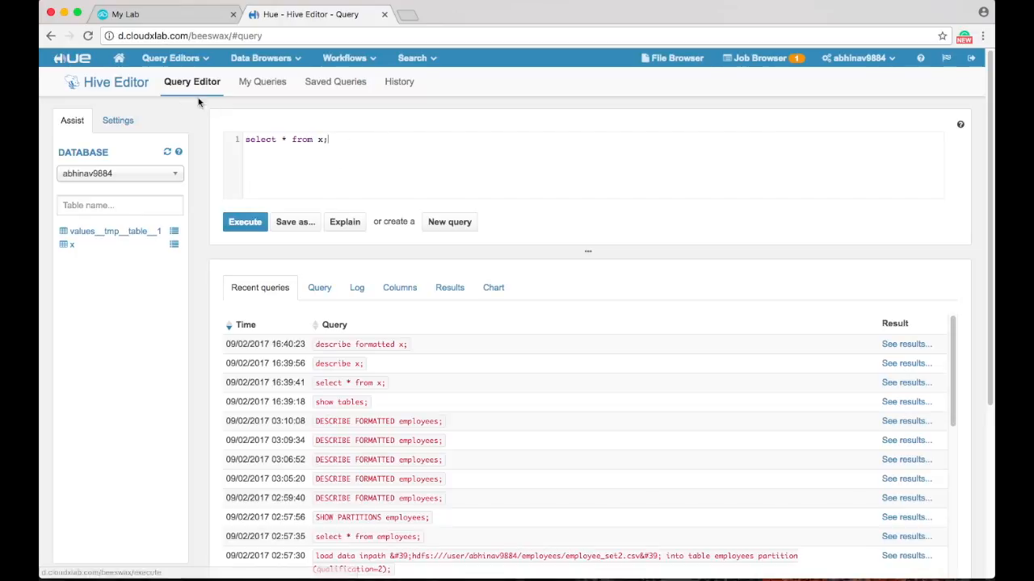
{"action": "left_click", "coordinate": [246, 223]}
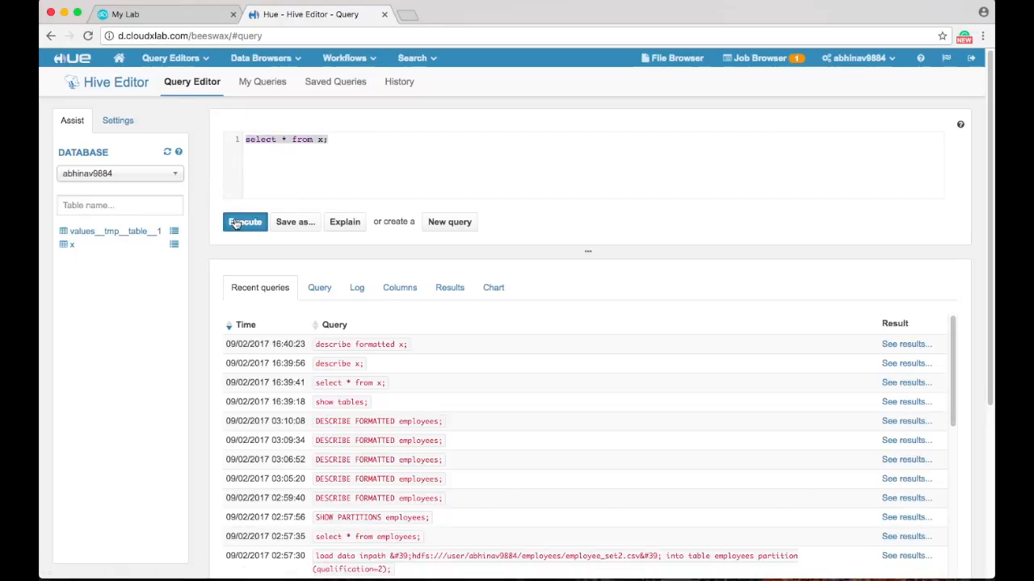
{"action": "left_click", "coordinate": [246, 223]}
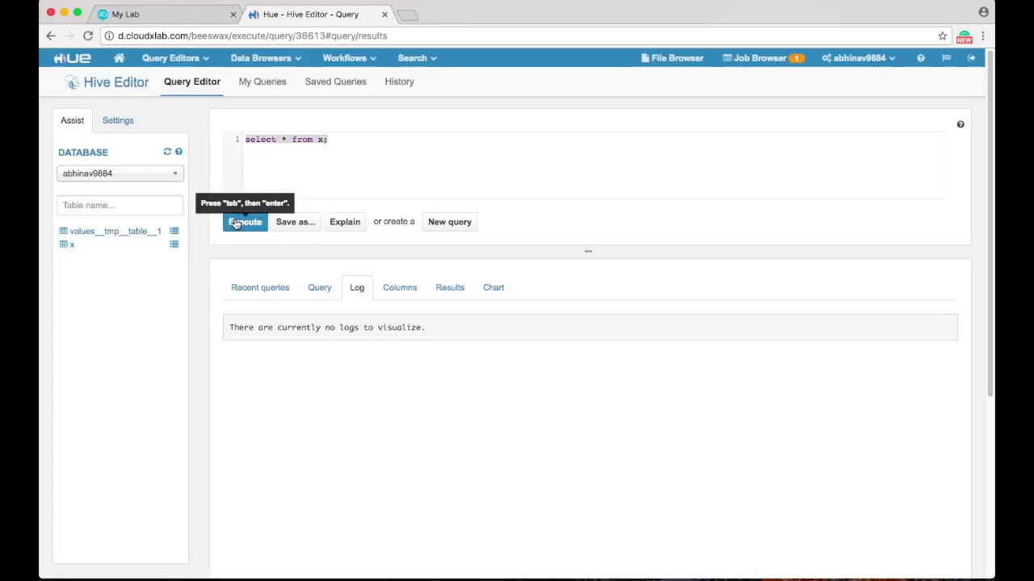
{"action": "left_click", "coordinate": [245, 221]}
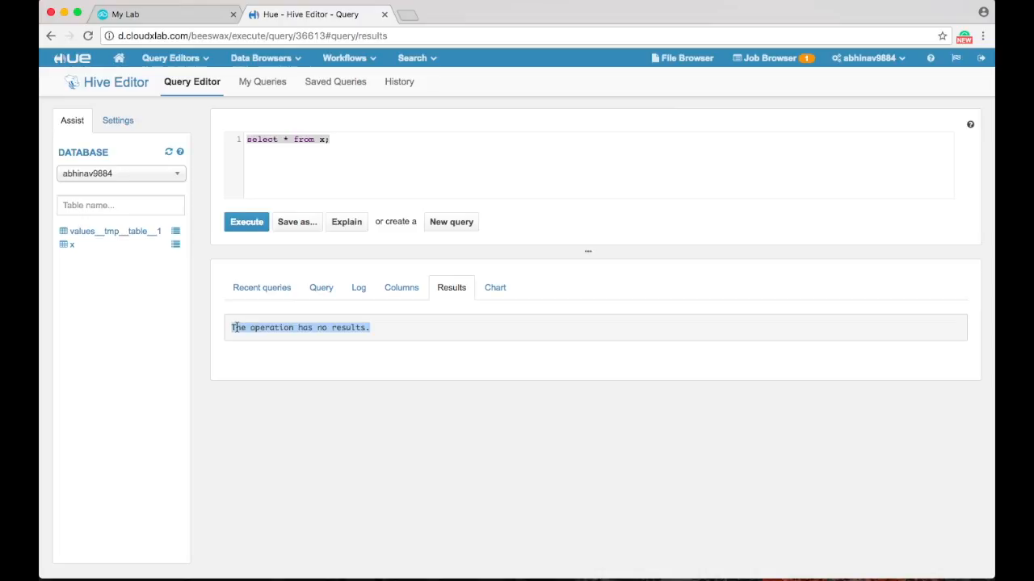
Execute describe x; showing column a as int
{"action": "type", "text": "describe x;"}
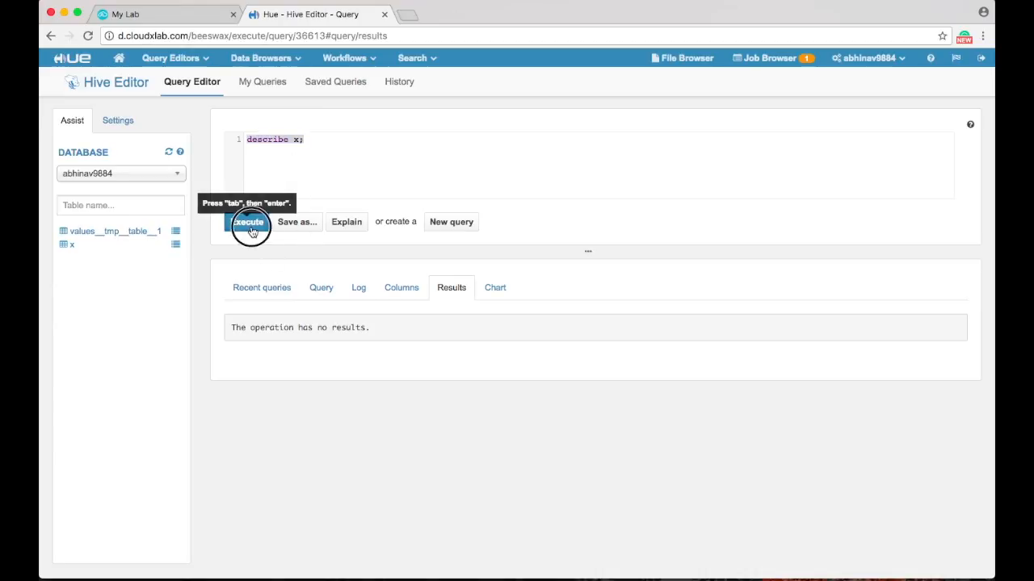
{"action": "left_click", "coordinate": [249, 221]}
{"action": "type", "text": "formatted "}
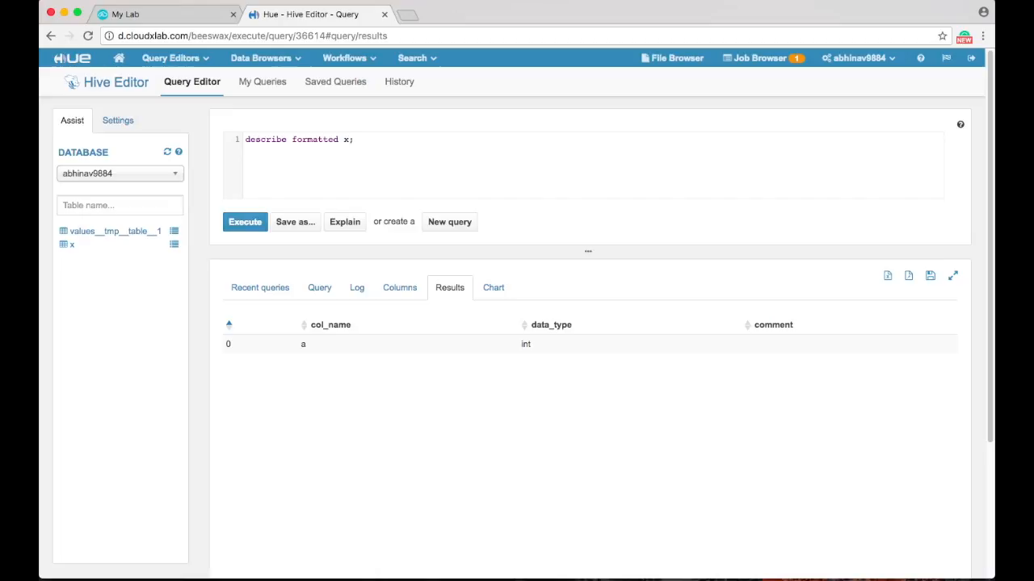
Execute describe formatted x; to show database, owner, HDFS location and managed table type
{"action": "left_click", "coordinate": [314, 139]}
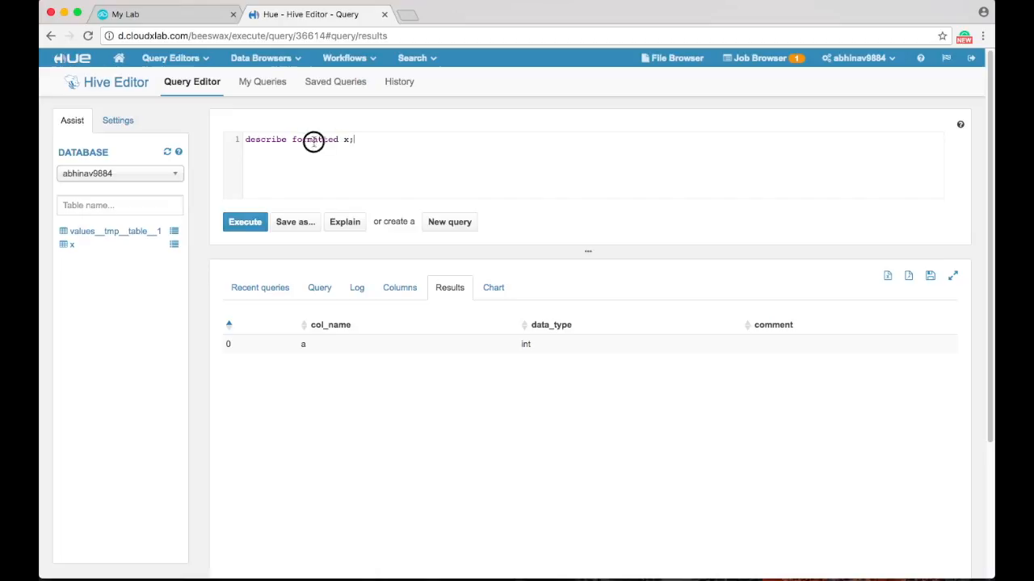
{"action": "left_click", "coordinate": [246, 221]}
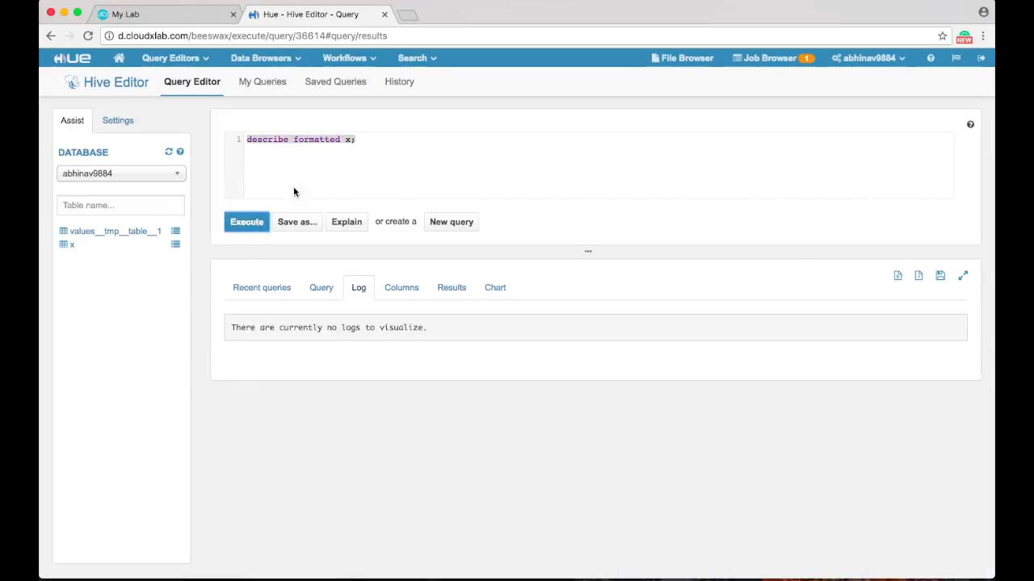
{"action": "left_click", "coordinate": [245, 221]}
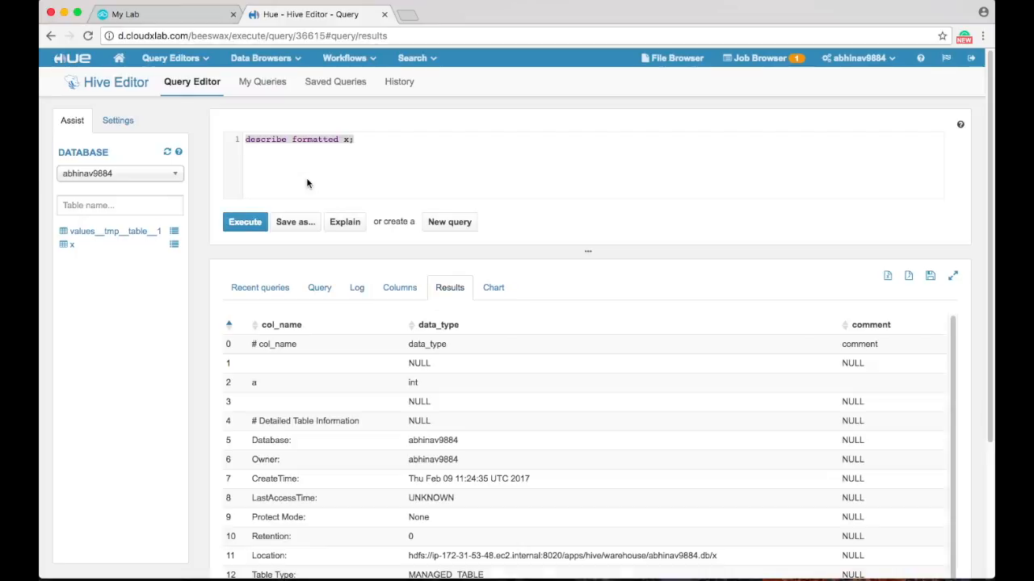